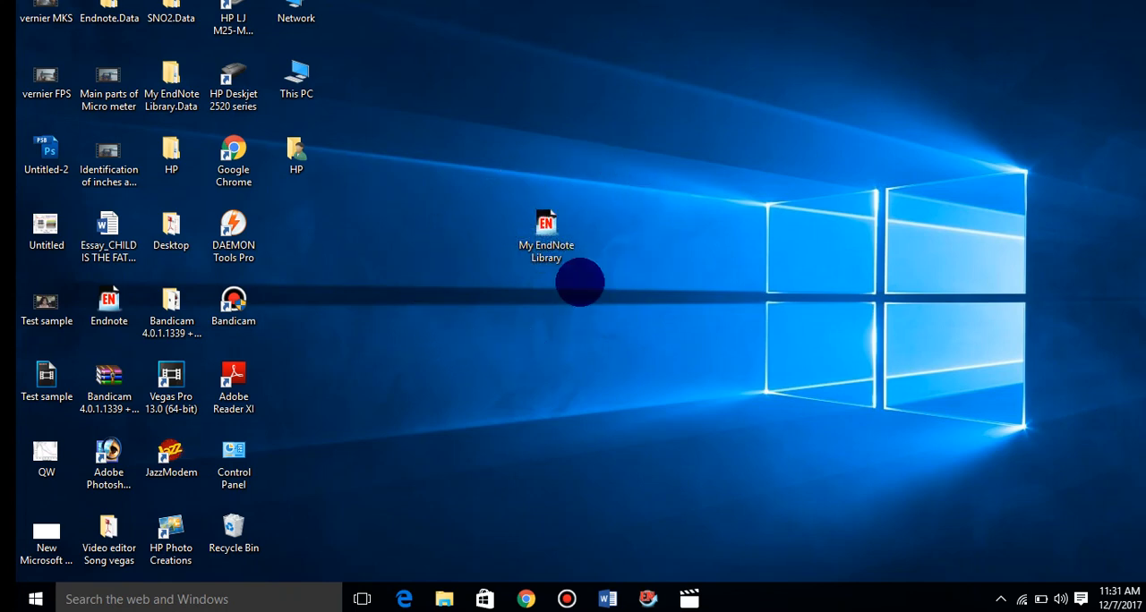
Open the Word document containing the perovskite solar cell sentence
left_click(546, 241)
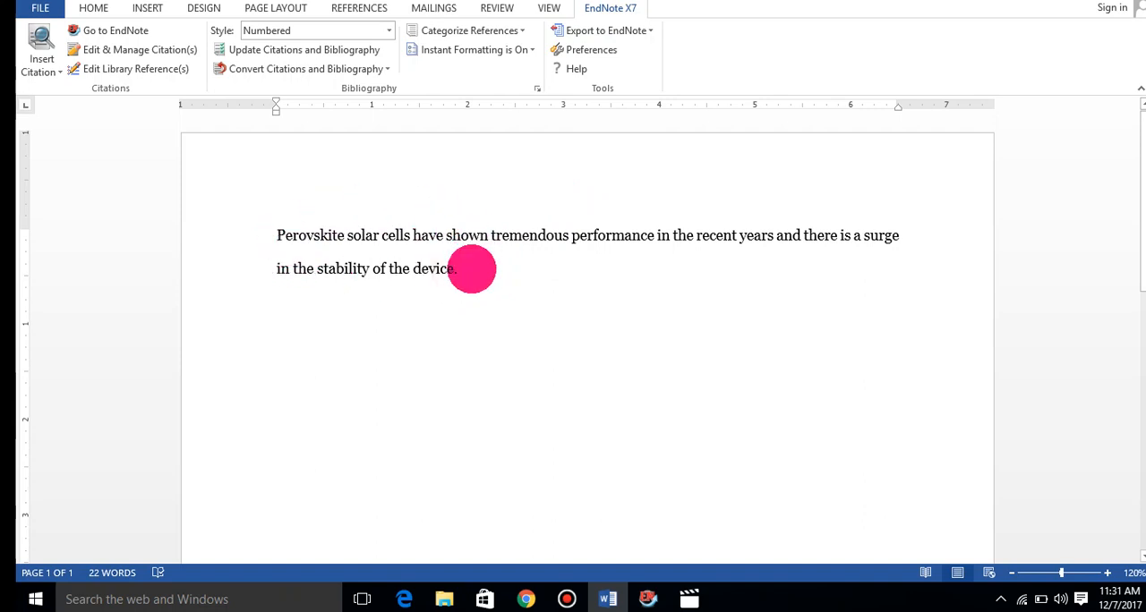
mouse_move(383, 231)
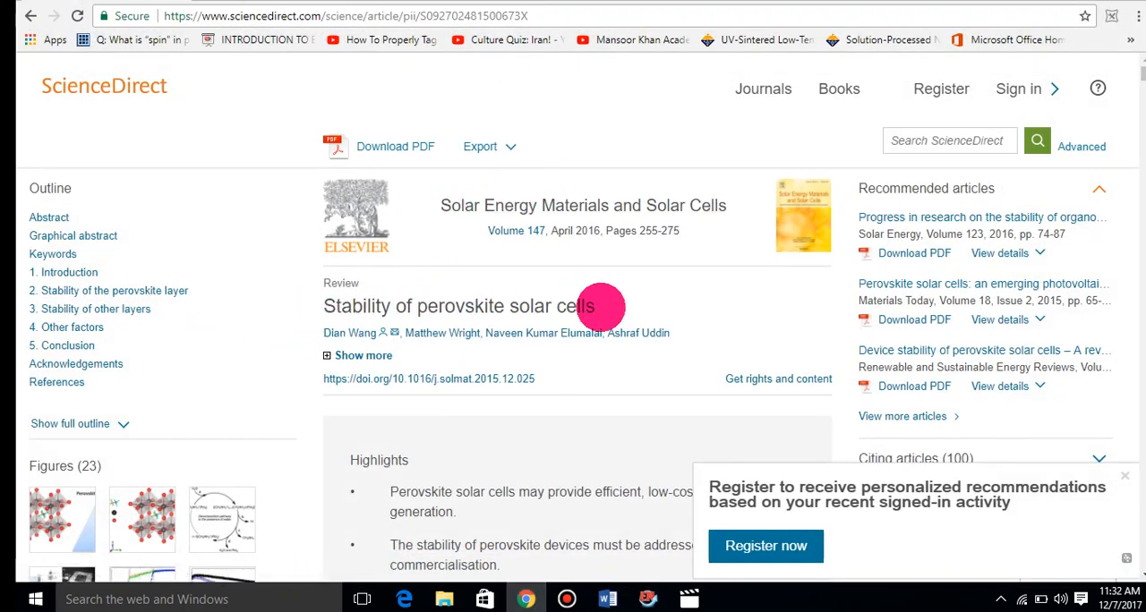
mouse_move(462, 232)
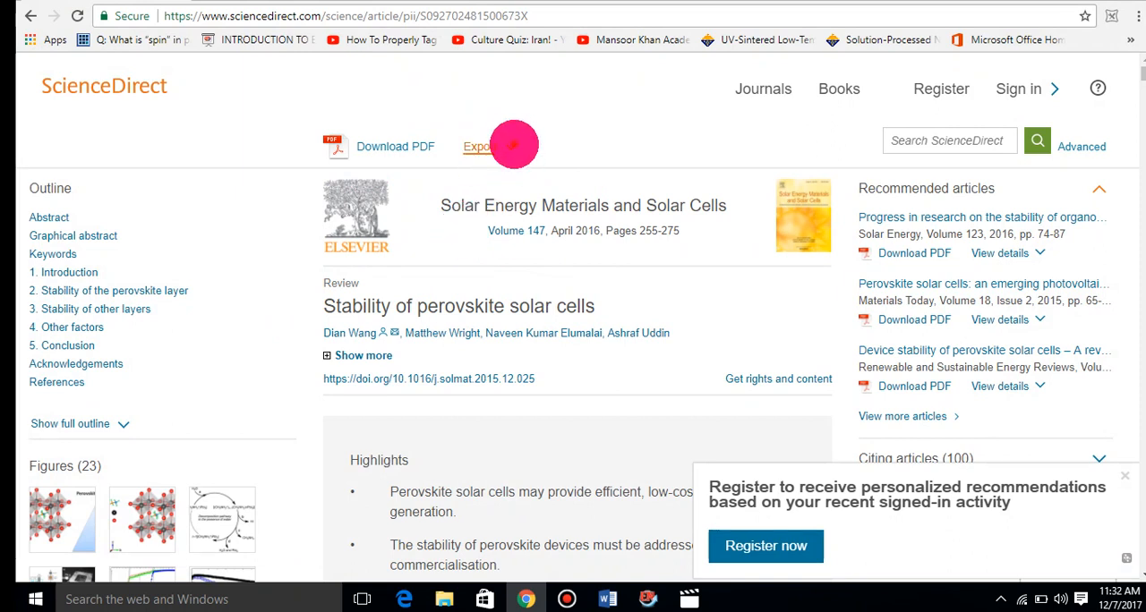
Export the ScienceDirect article citation in RIS format into the EndNote library
left_click(480, 147)
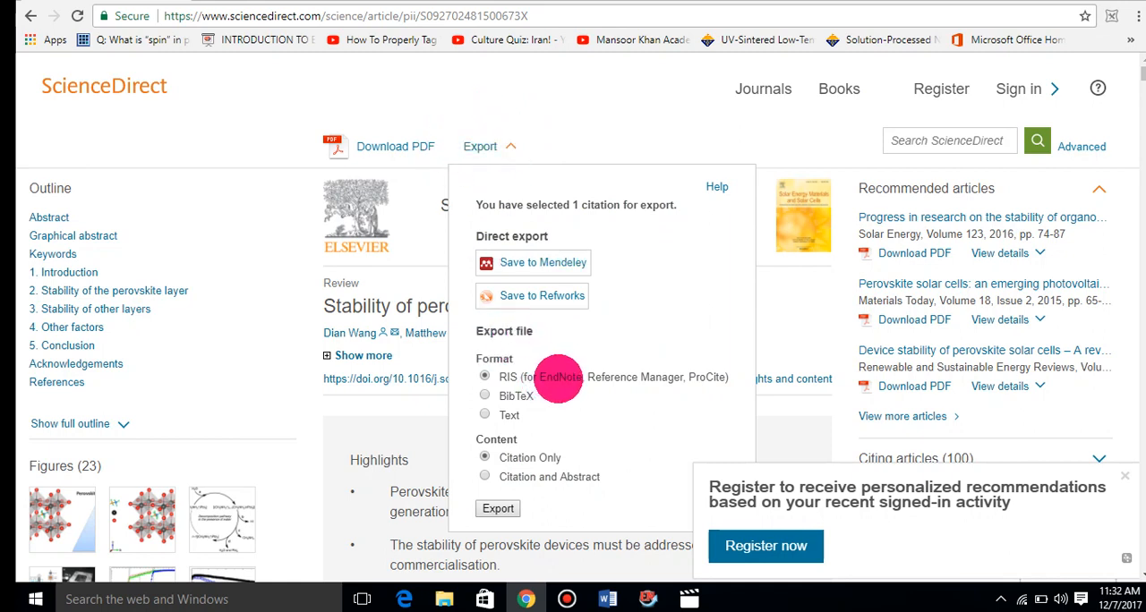
mouse_move(537, 349)
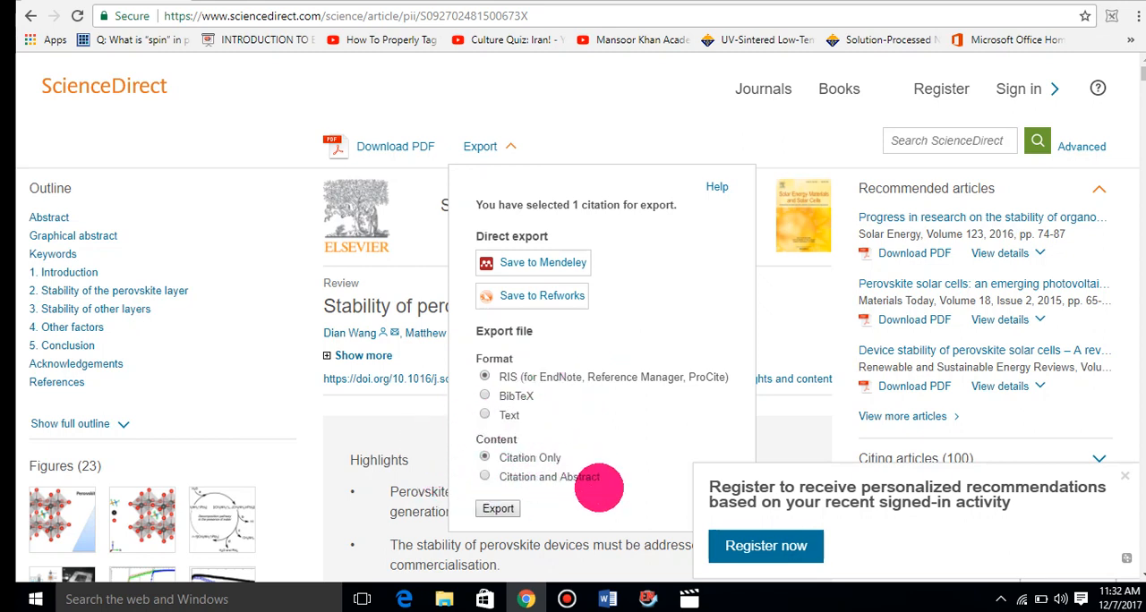
mouse_move(587, 447)
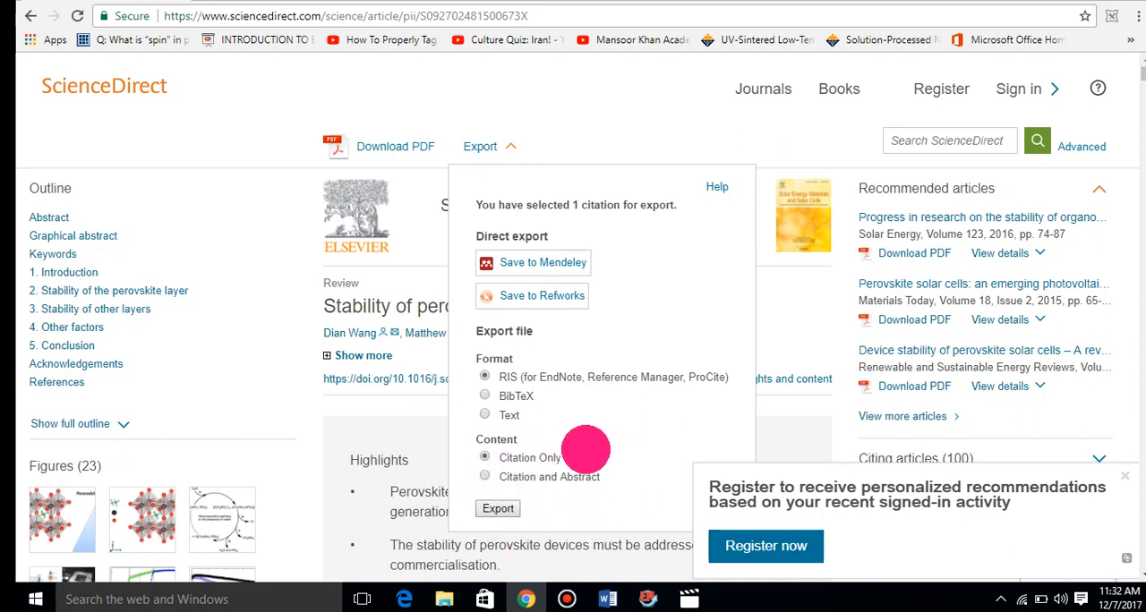
left_click(498, 508)
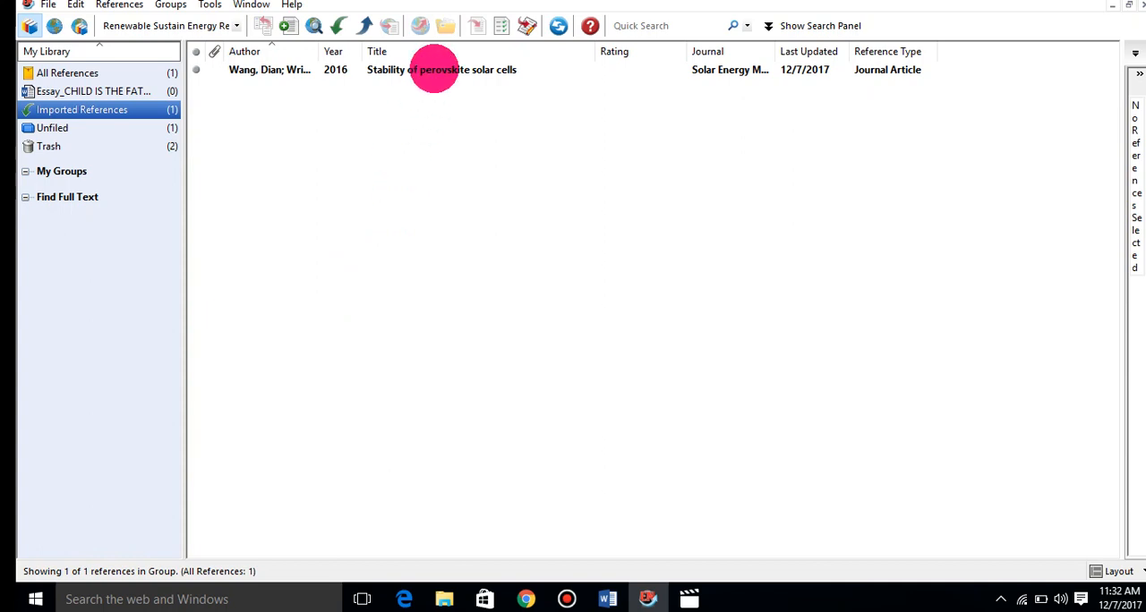
Select the imported Wang 2016 reference in EndNote and return to Word
left_click(440, 68)
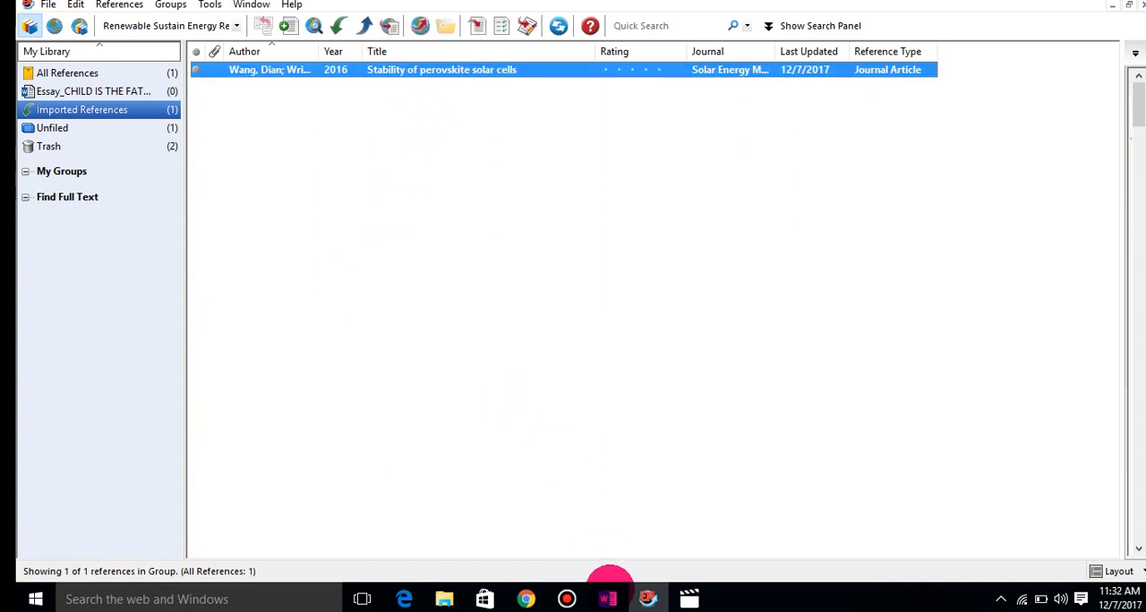
left_click(607, 598)
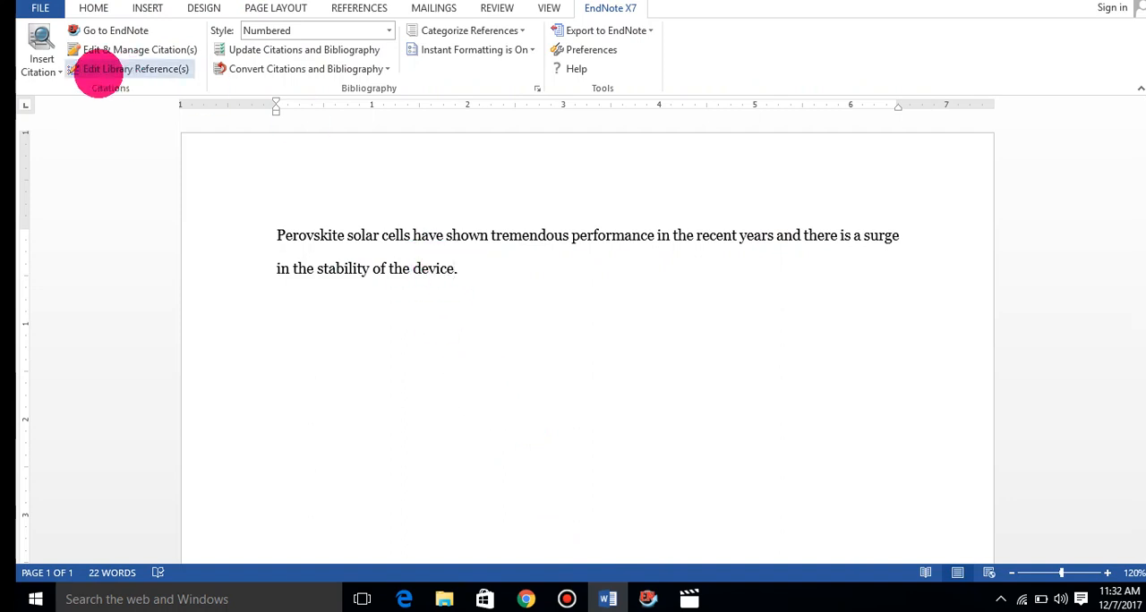
Insert the Wang 2016 citation after the sentence via Insert Citation, searching 'wang'
left_click(41, 58)
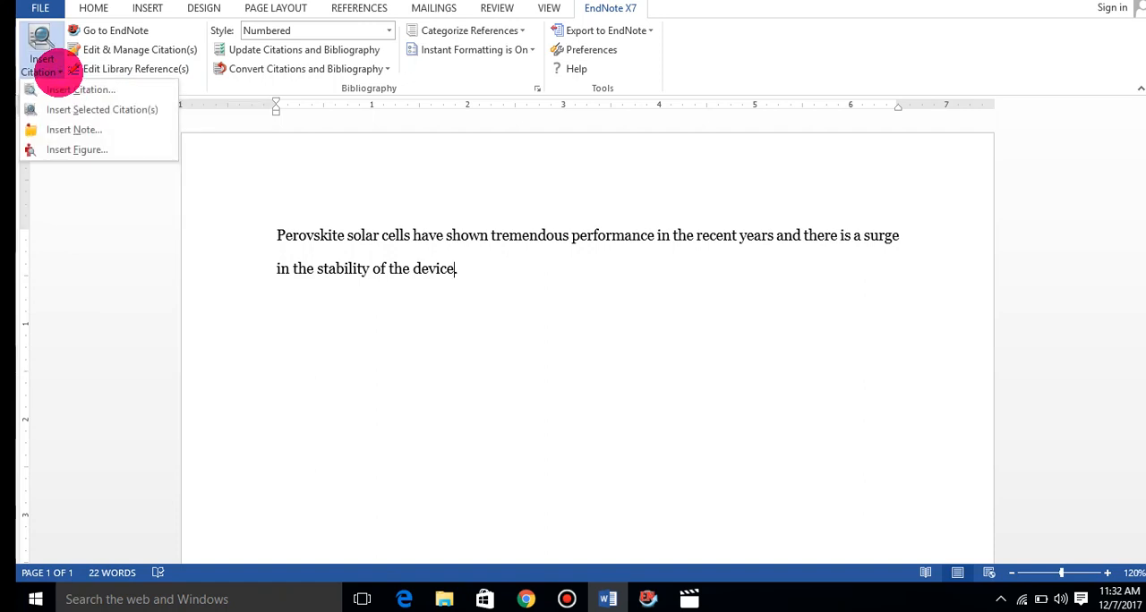
left_click(86, 90)
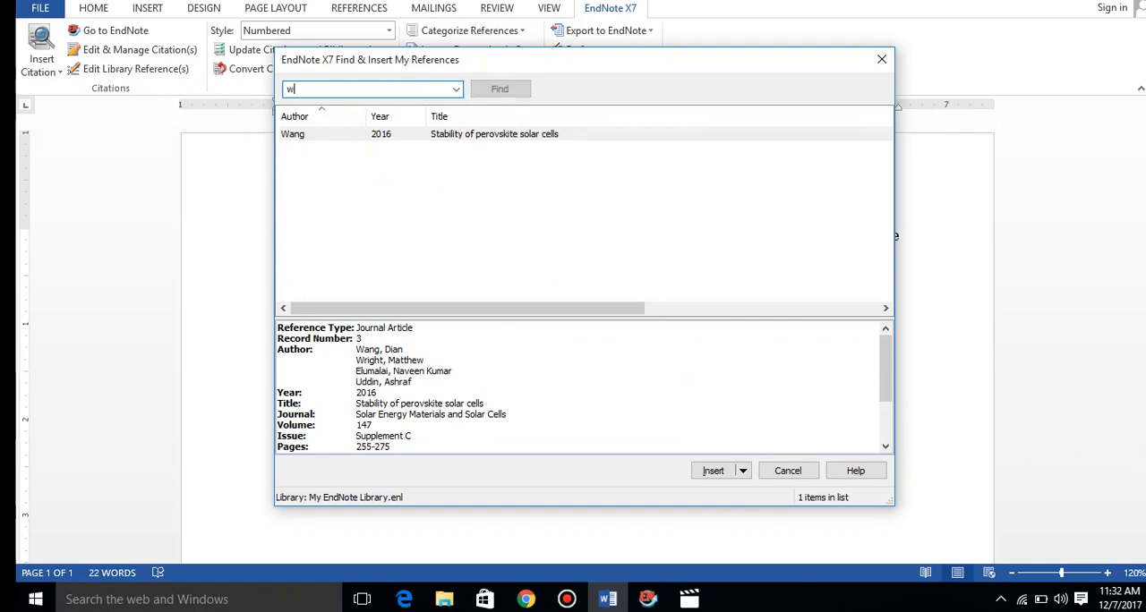
type("ang")
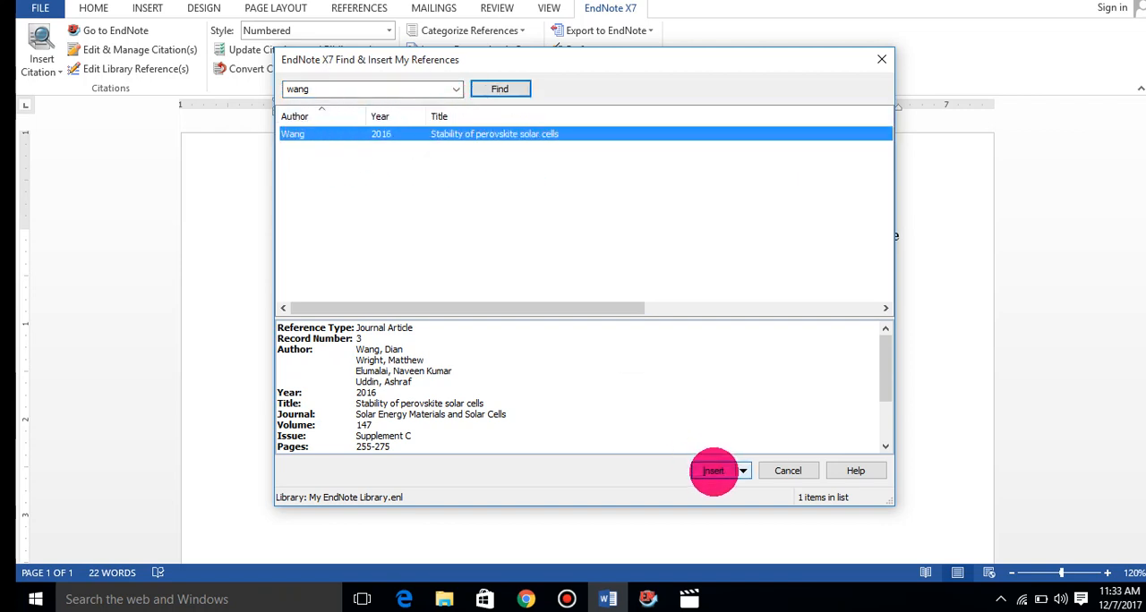
left_click(713, 469)
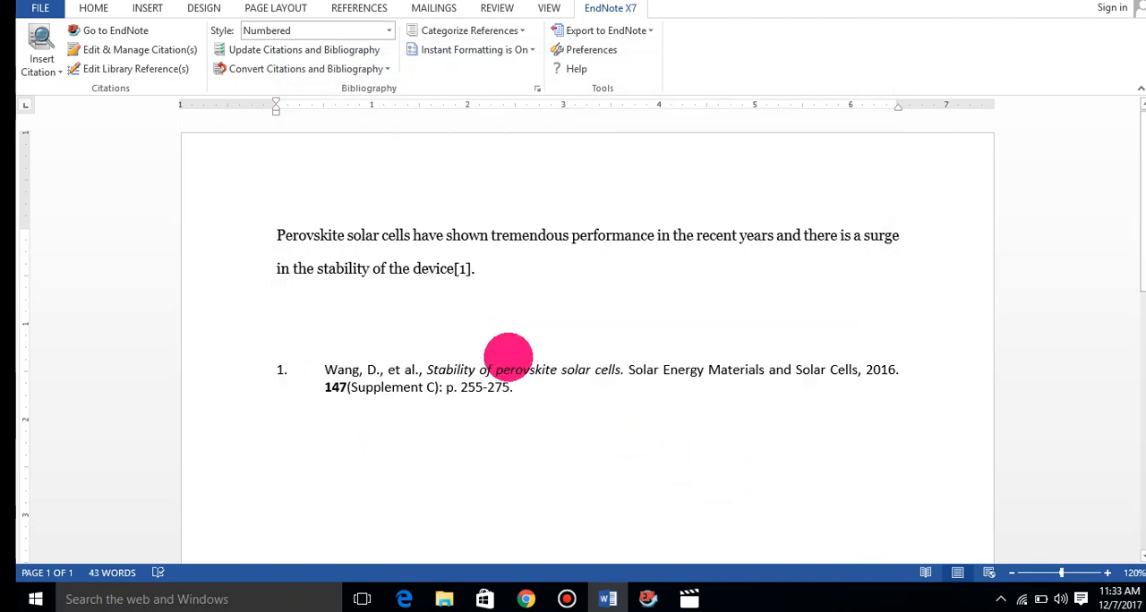
From the [1] citation's Edit & Manage window, open the Wang reference in the EndNote library
left_click(462, 268)
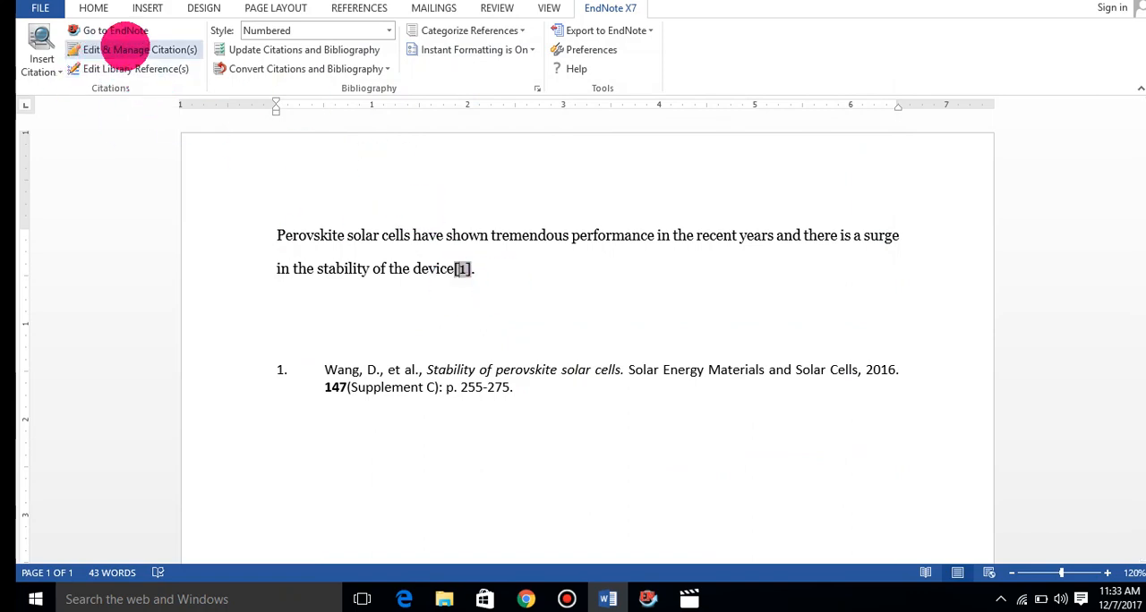
left_click(139, 50)
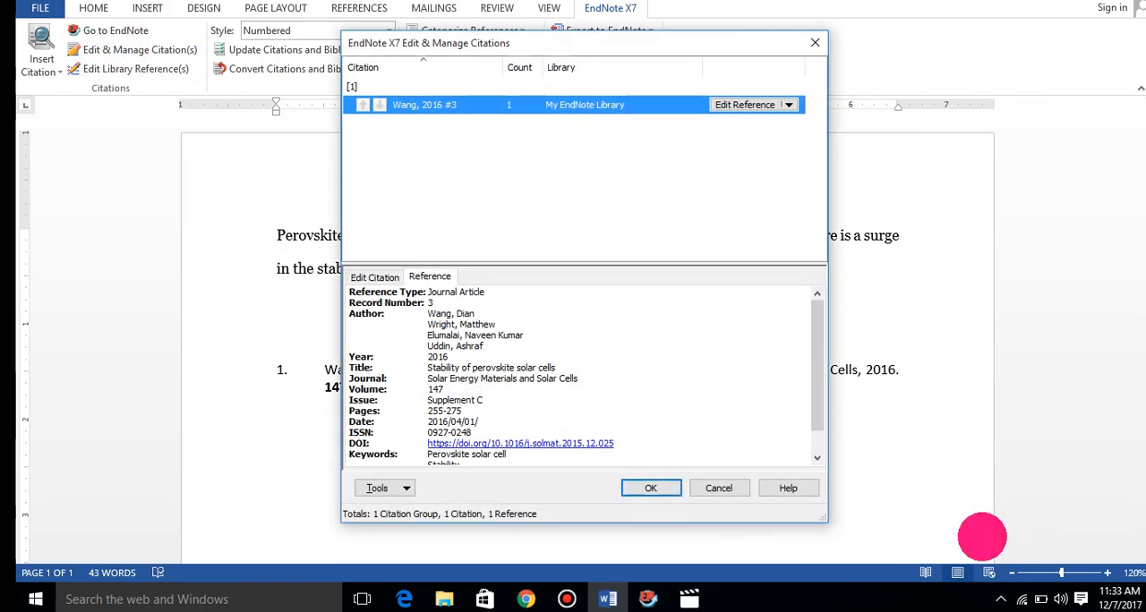
left_click(788, 104)
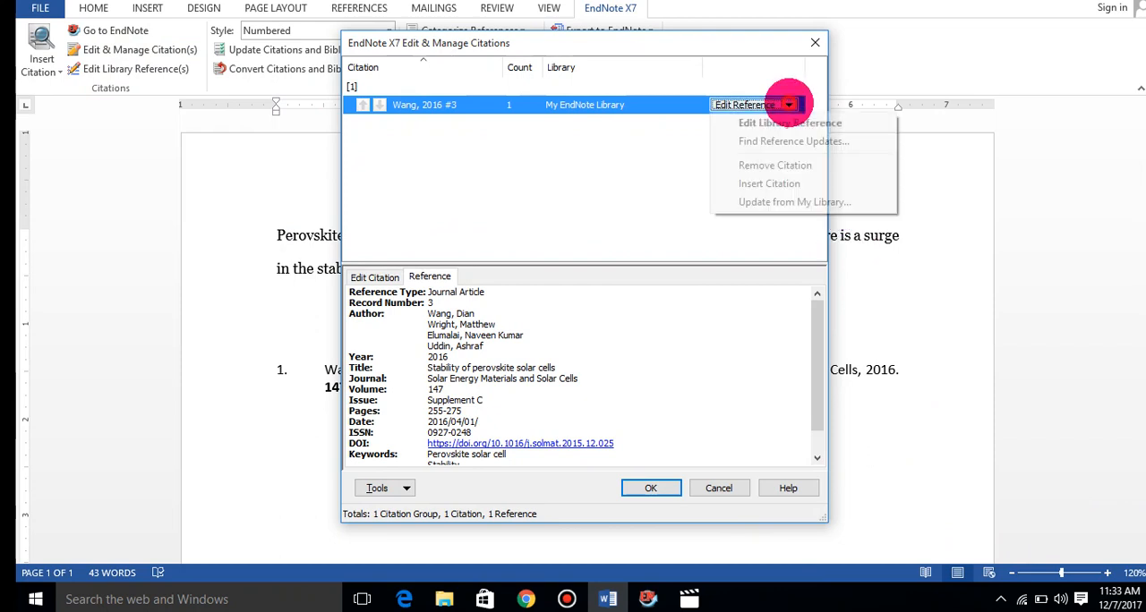
left_click(773, 164)
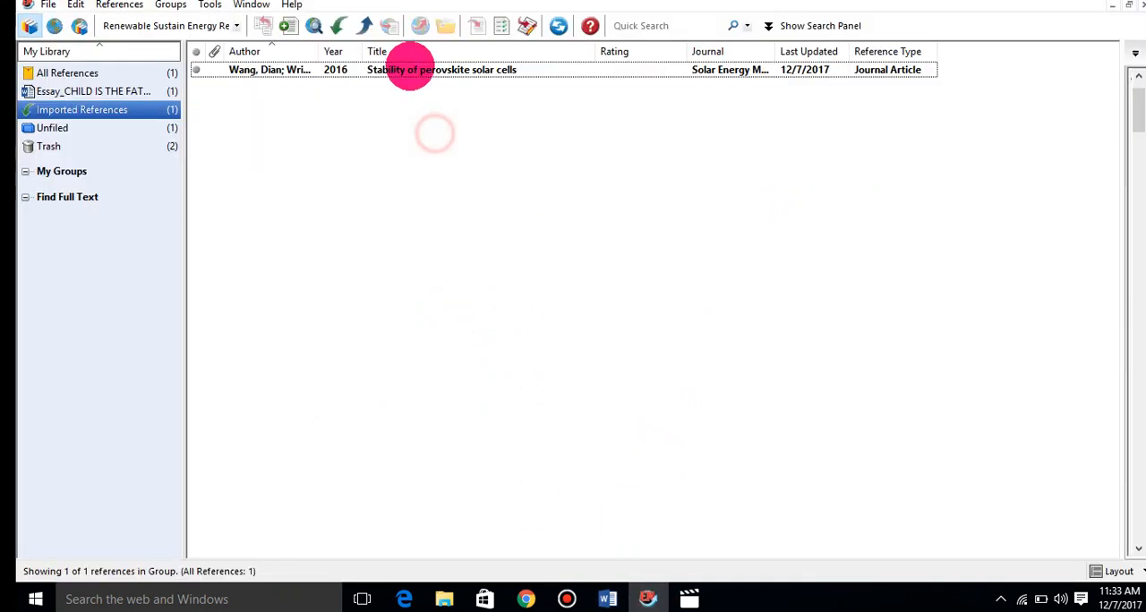
Return to the Word document, now showing the sentence without its citation
left_click(441, 68)
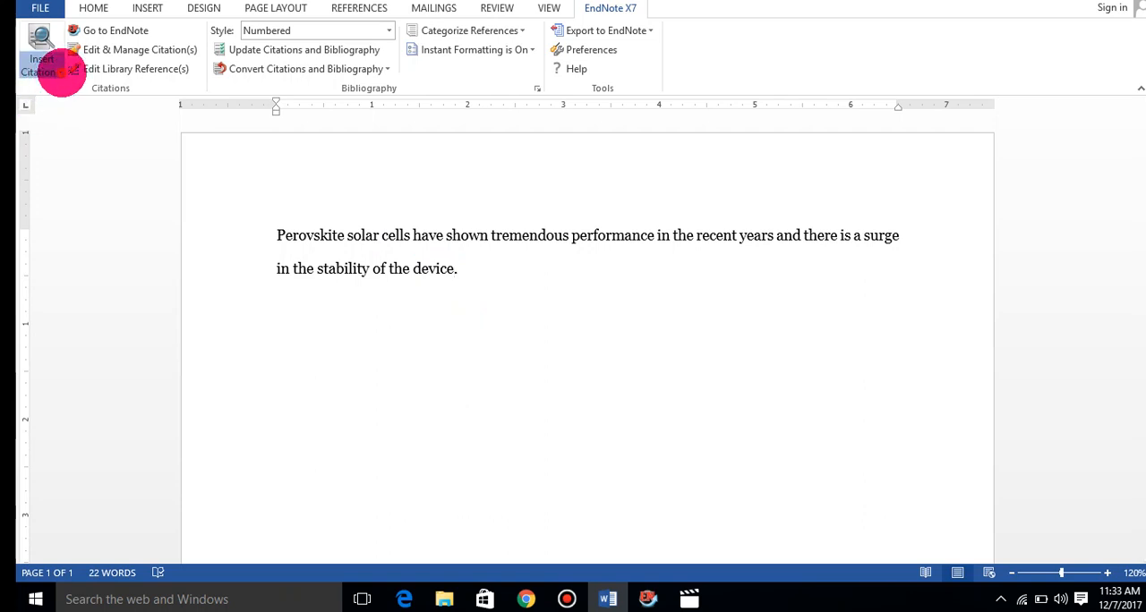
Insert the EndNote-selected Wang reference after the sentence with Insert Selected Citation(s)
left_click(41, 53)
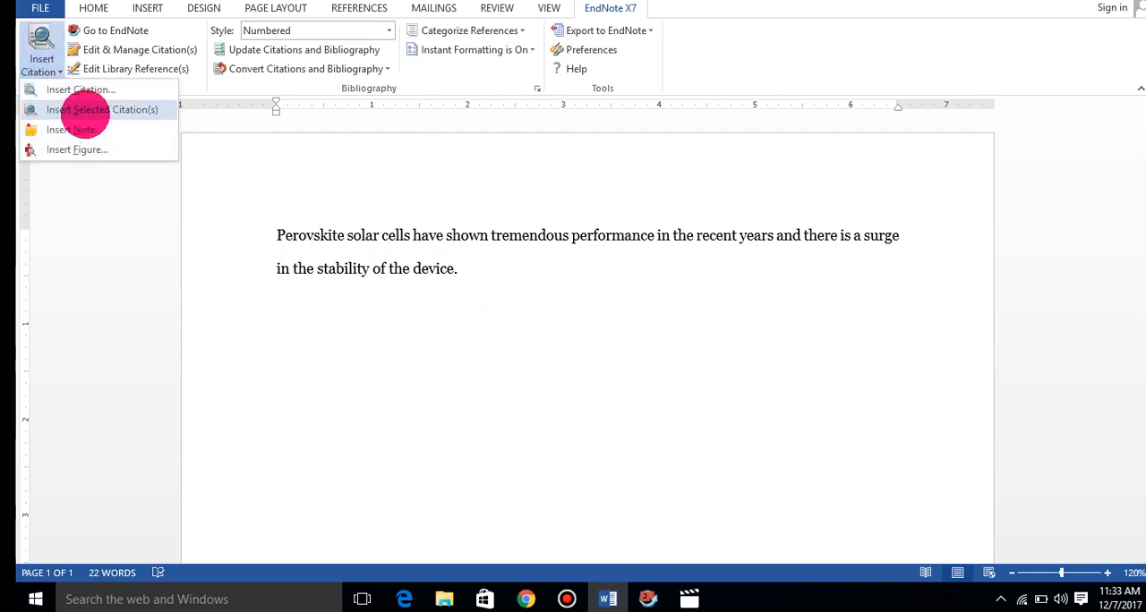
left_click(100, 109)
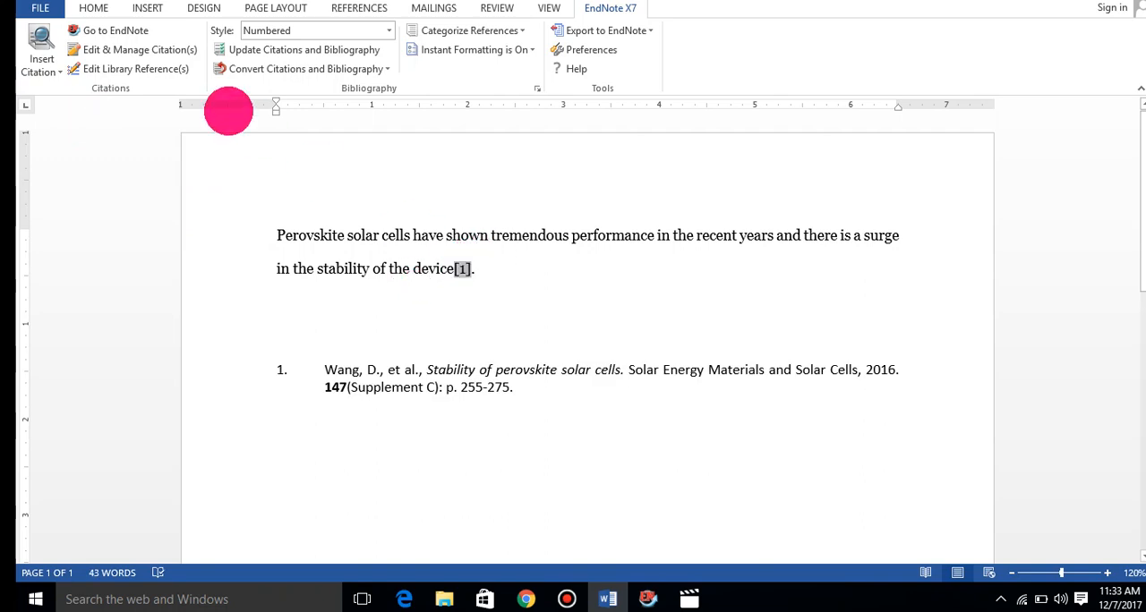
Remove the [1] Wang citation through Edit & Manage Citation(s) and confirm
left_click(140, 50)
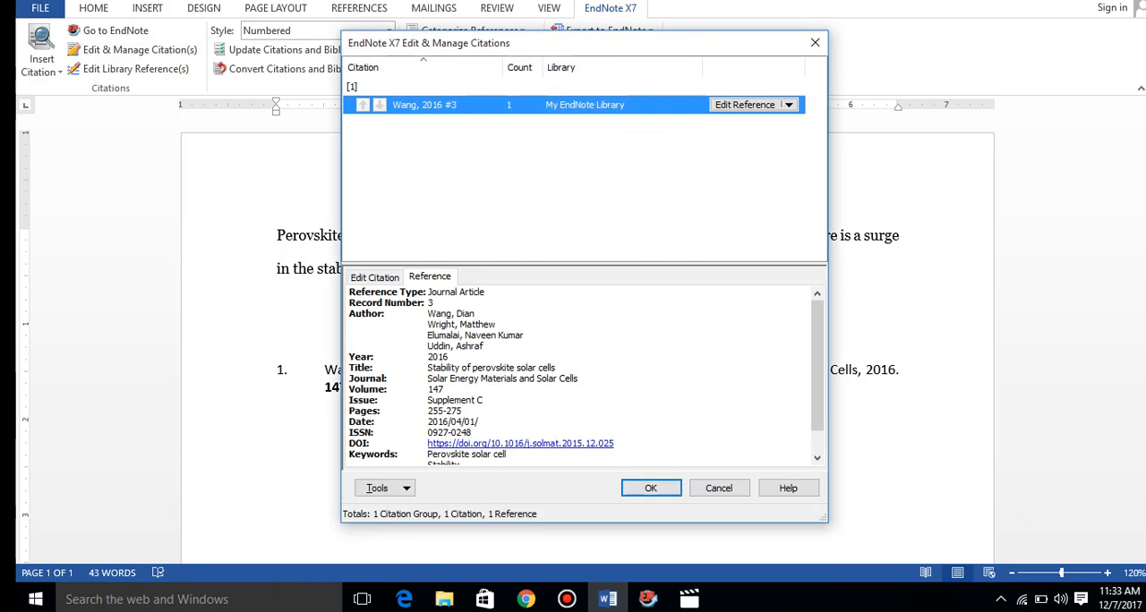
left_click(788, 104)
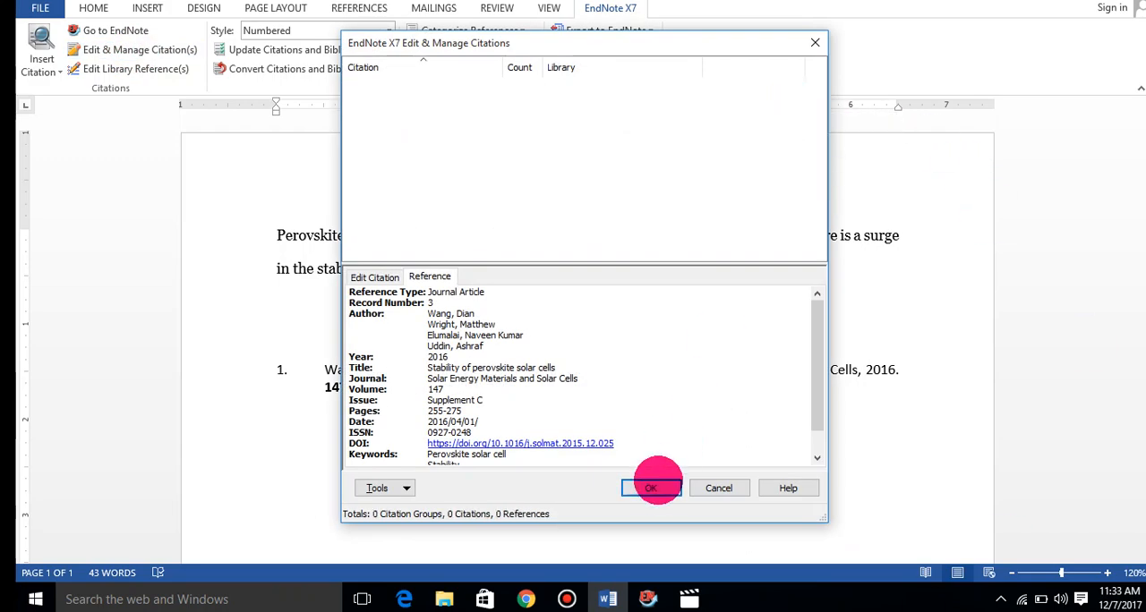
left_click(651, 487)
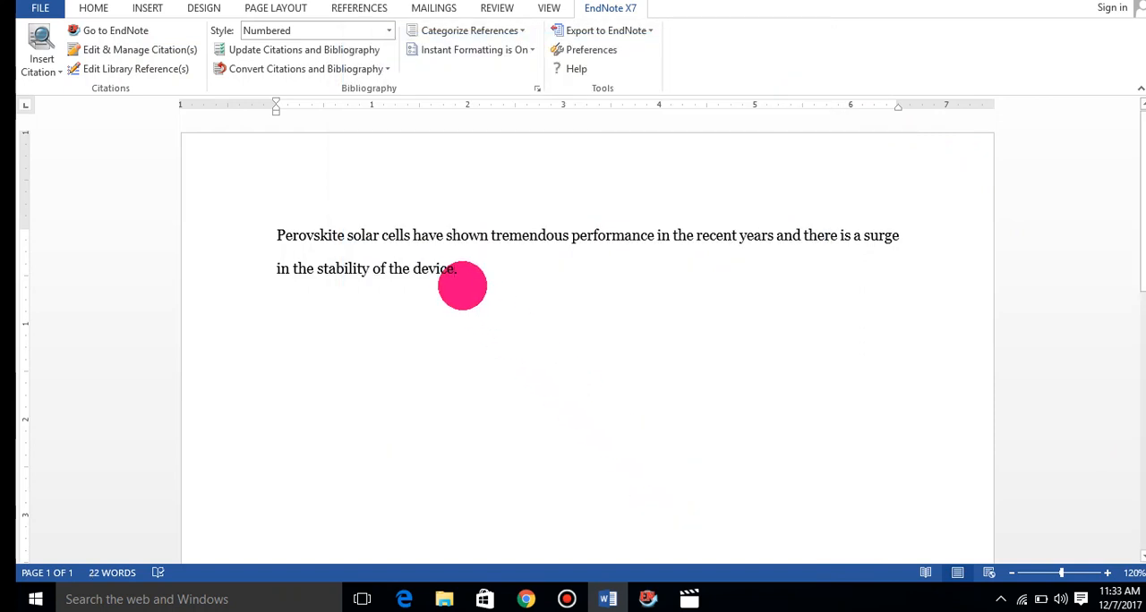
mouse_move(651, 564)
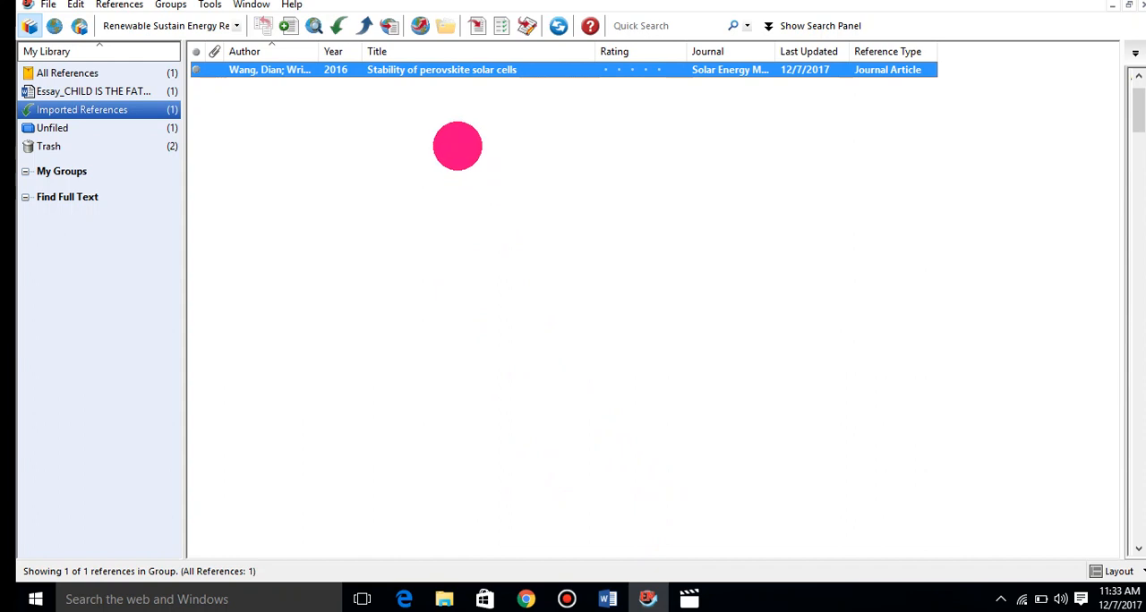
mouse_move(408, 70)
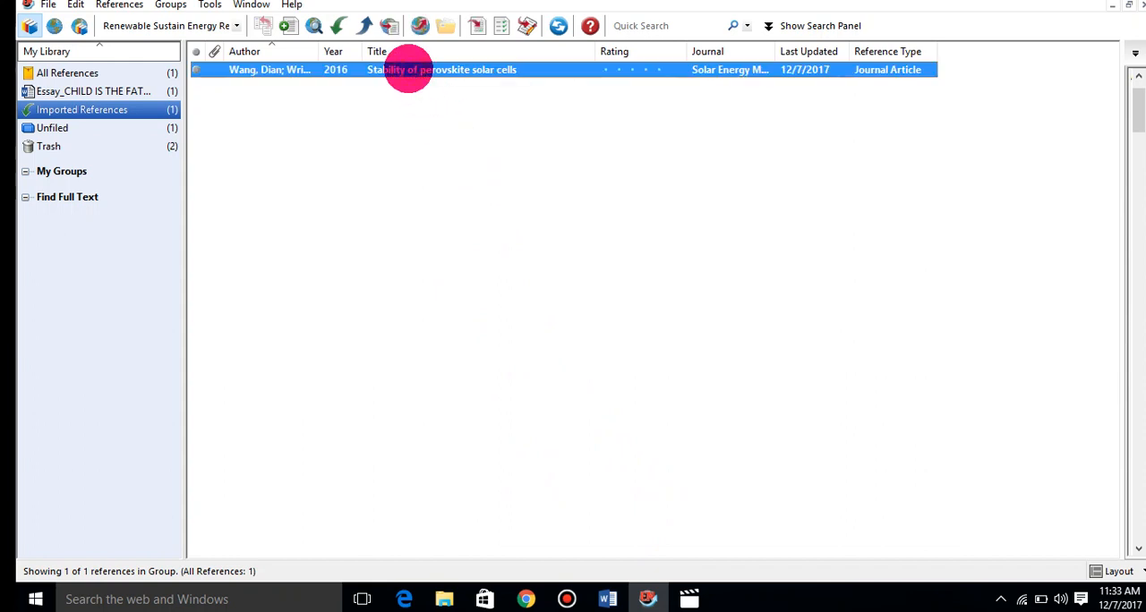
mouse_move(415, 63)
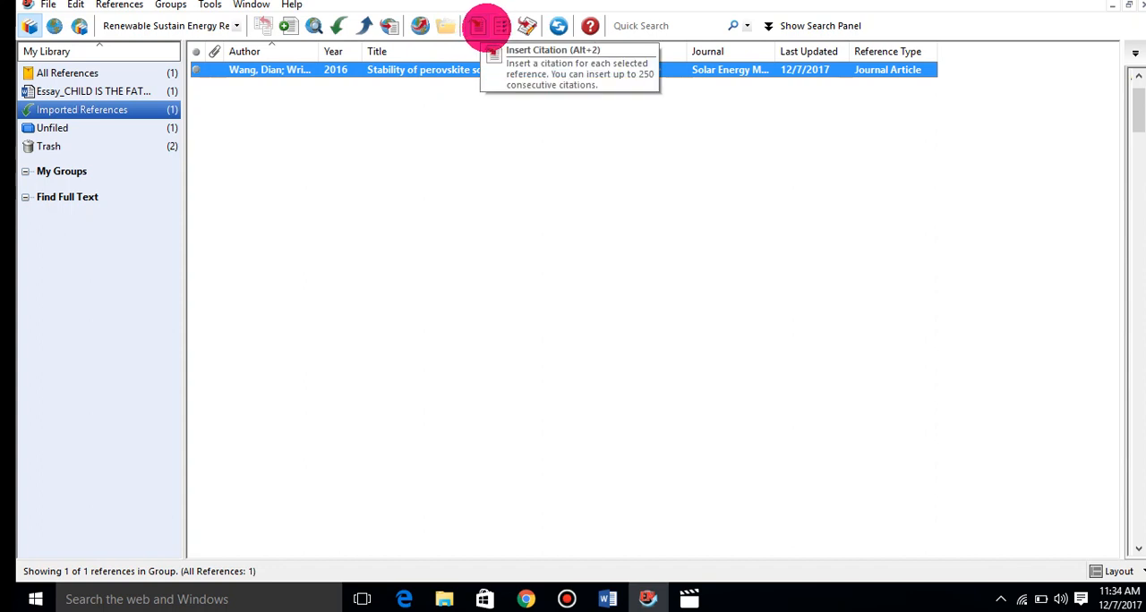
Cite the selected Wang 2016 reference in Word using EndNote's Insert Citation toolbar button
left_click(476, 25)
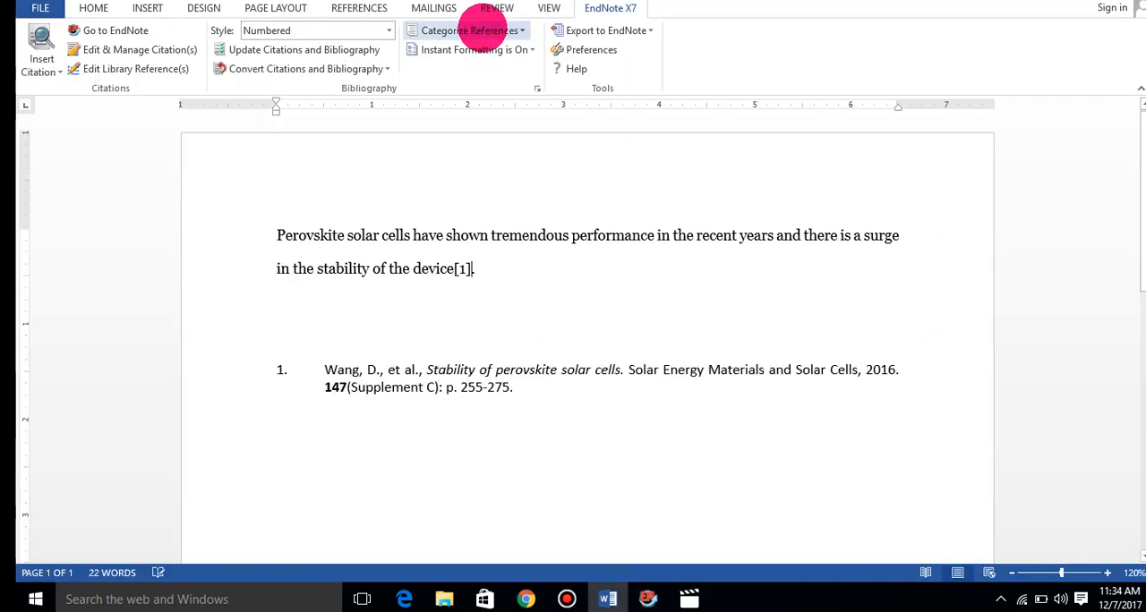